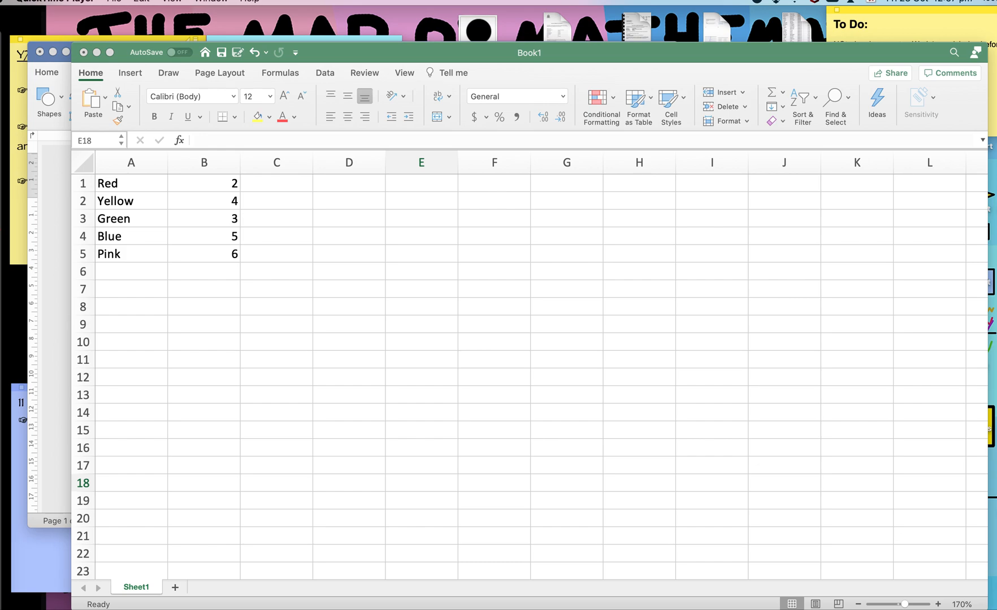
pyautogui.moveTo(381, 566)
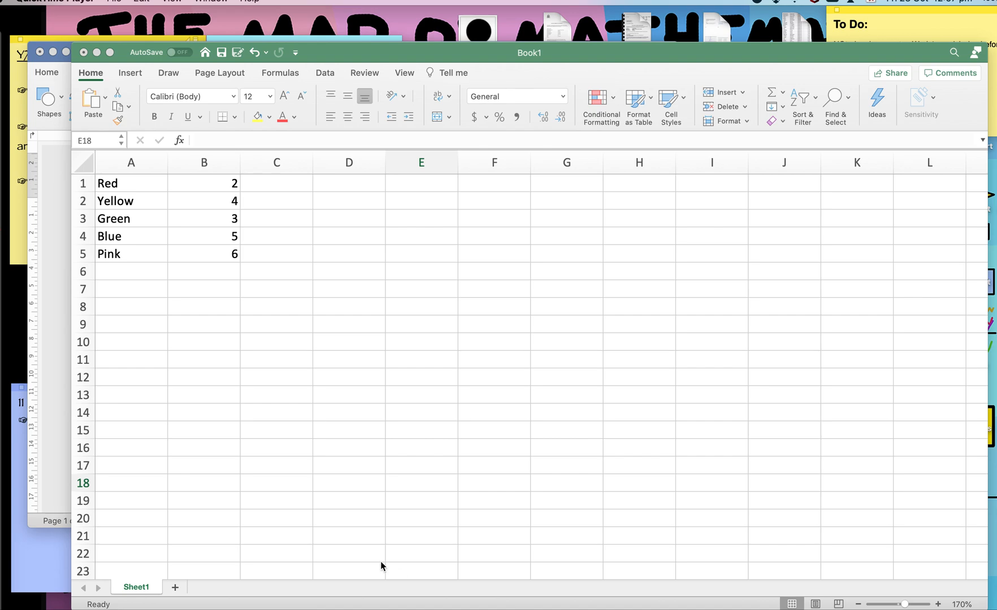
pyautogui.moveTo(142, 213)
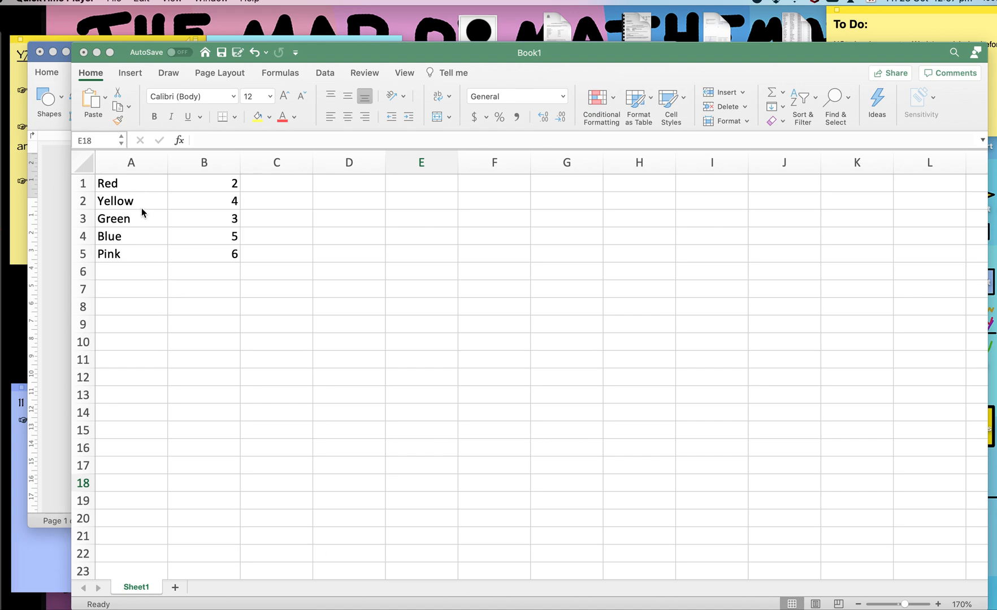
pyautogui.moveTo(221, 175)
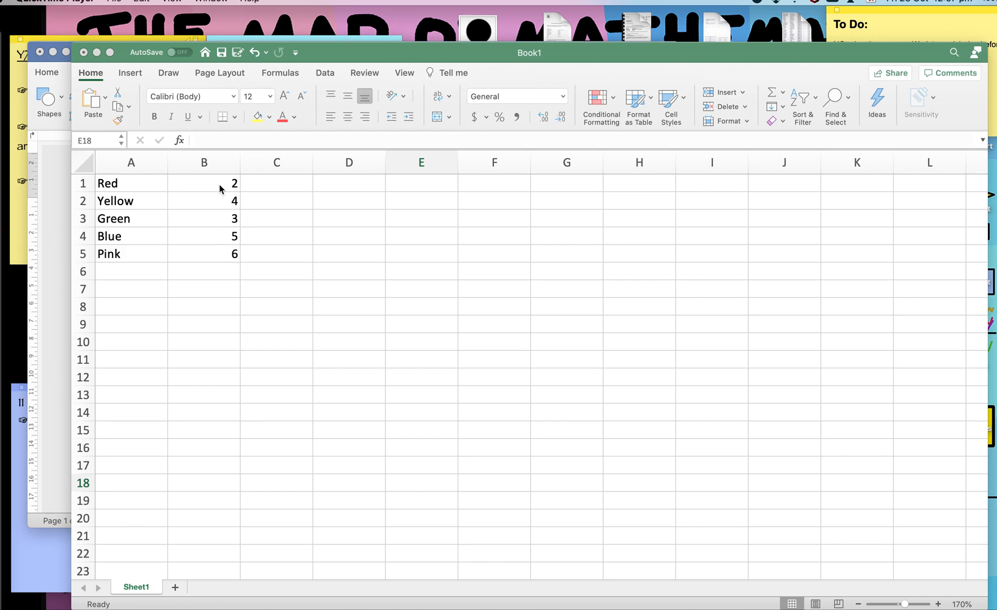
pyautogui.moveTo(240, 310)
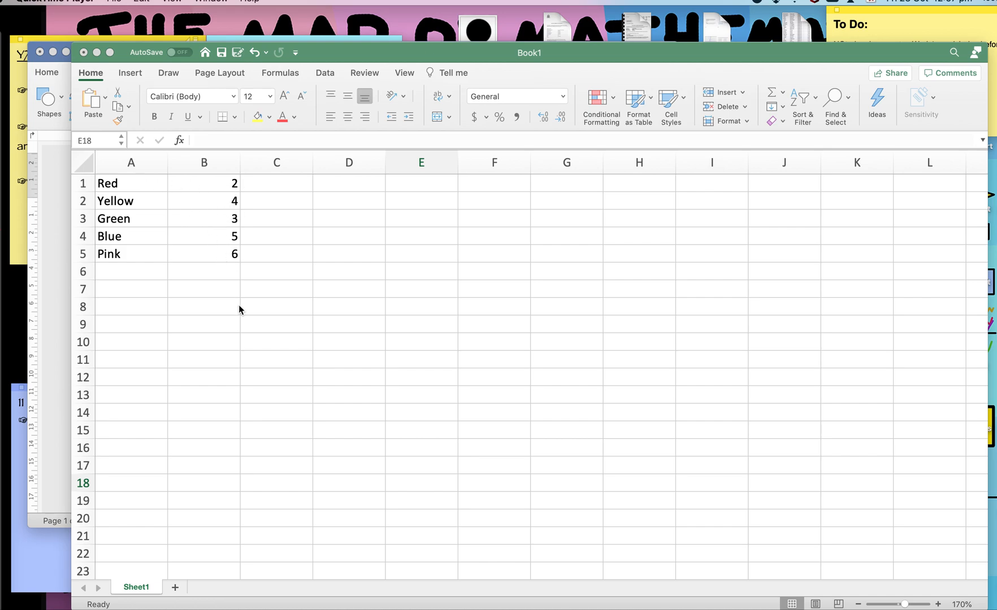
pyautogui.moveTo(195, 226)
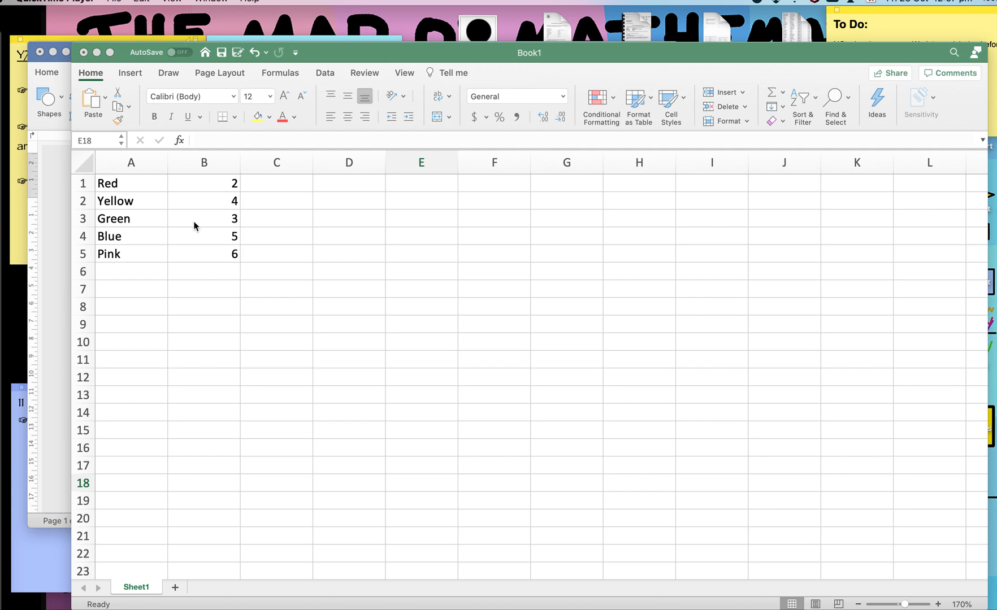
# - Insert a 2-D clustered column chart of the five colour values in A1:B5
pyautogui.click(421, 483)
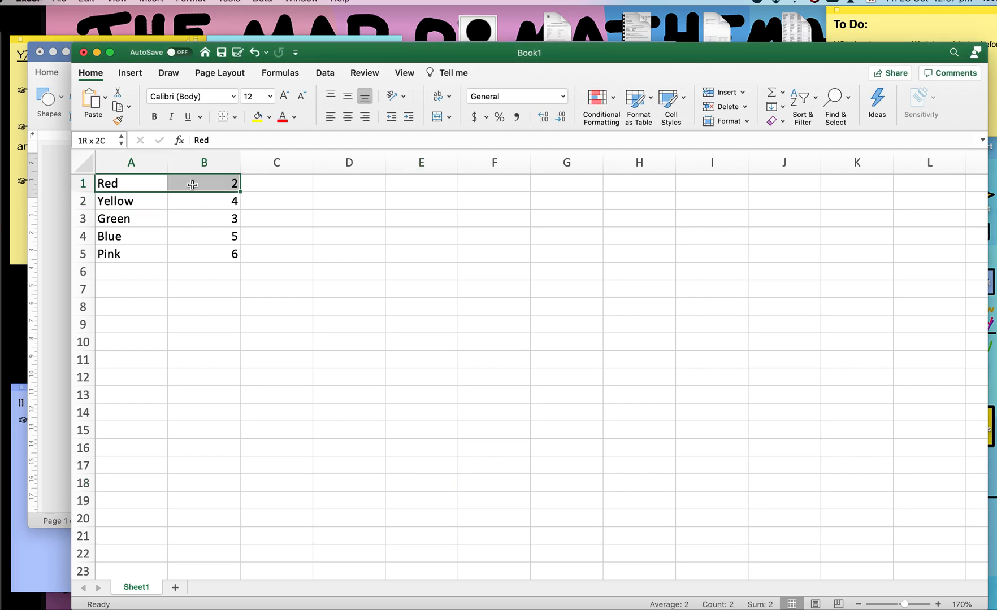
pyautogui.moveTo(193, 184); pyautogui.dragTo(203, 254)
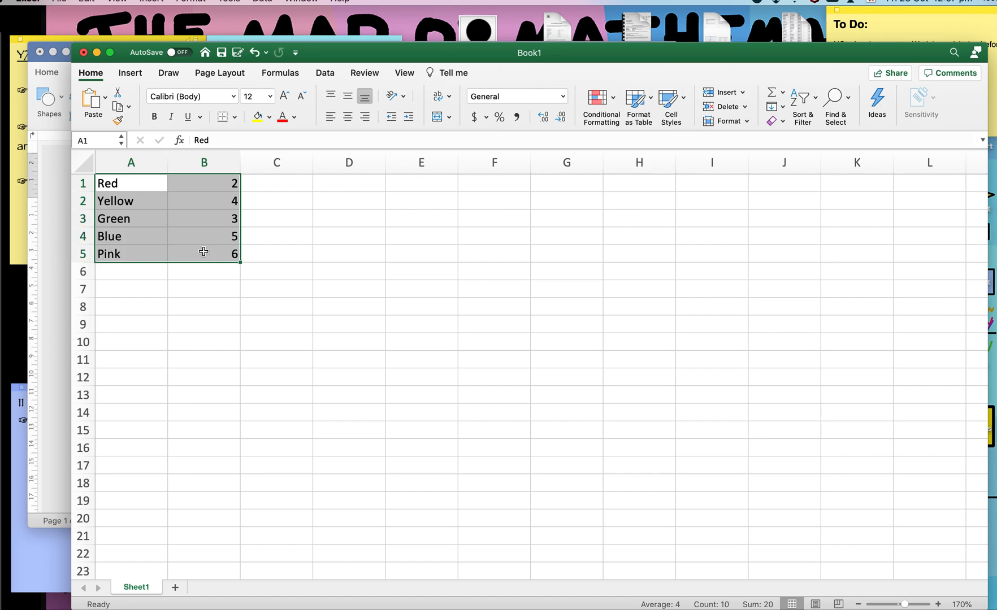
pyautogui.moveTo(139, 79)
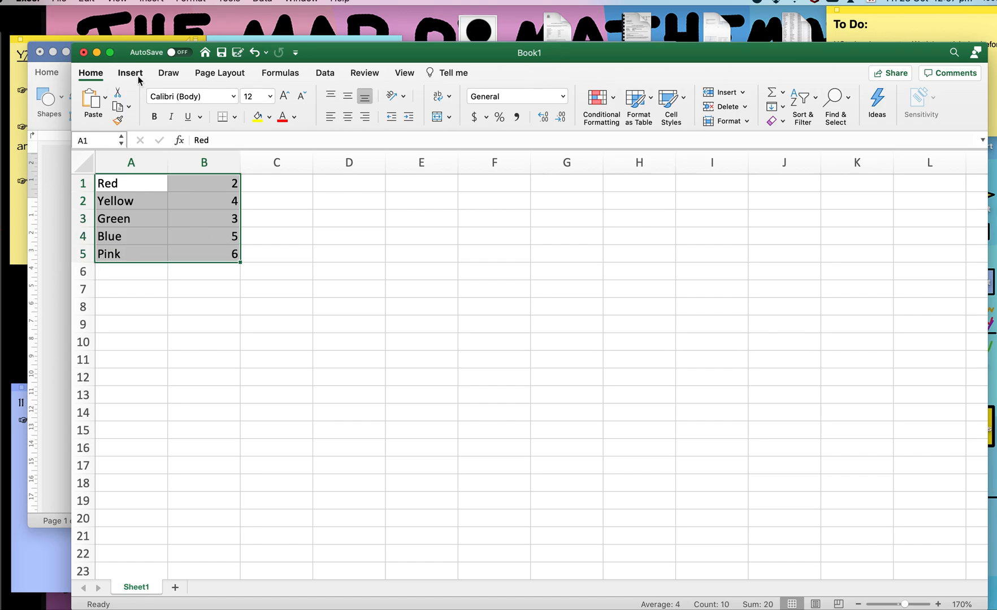
pyautogui.click(129, 73)
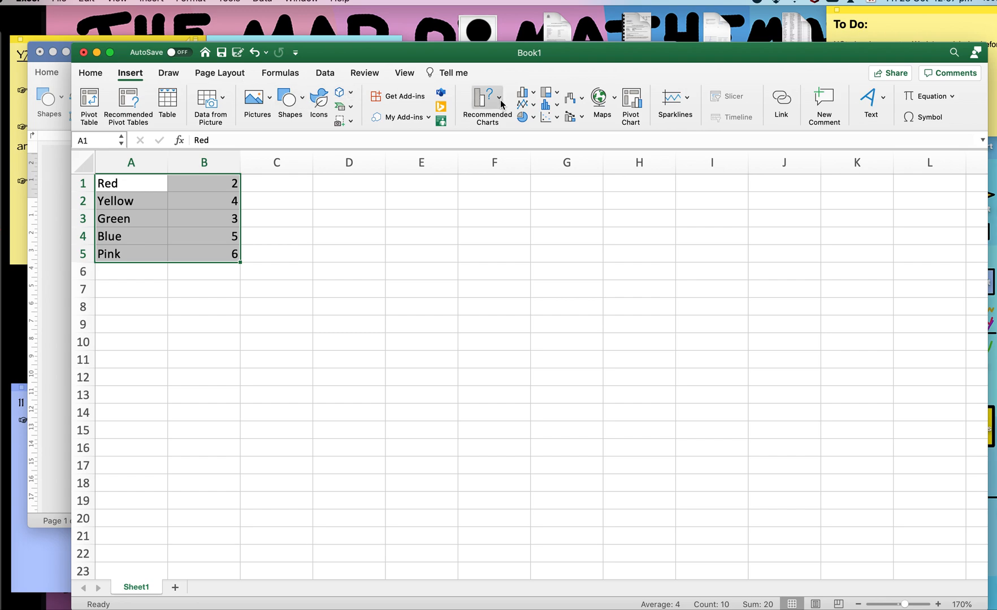
pyautogui.click(486, 105)
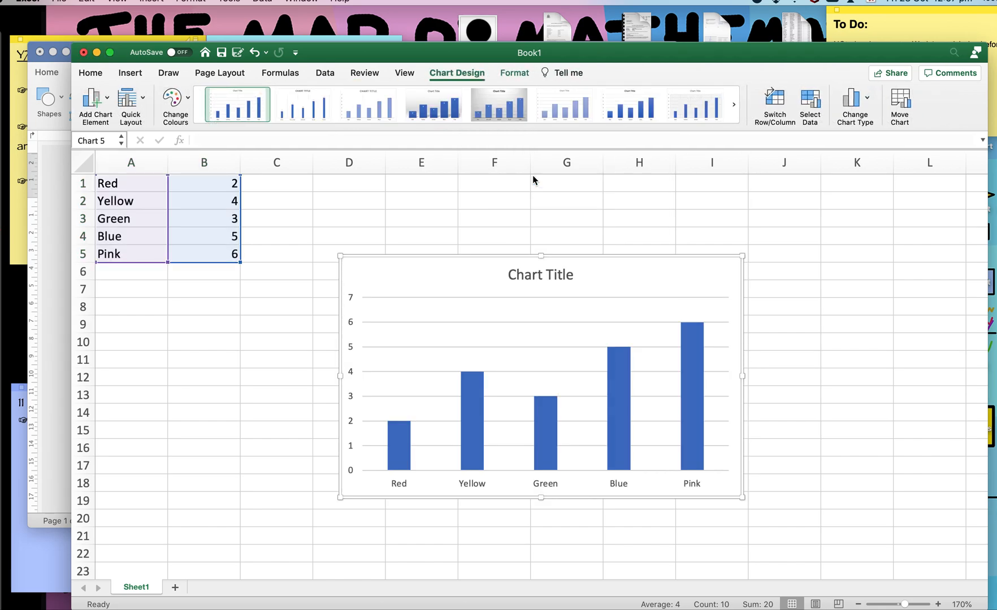
pyautogui.moveTo(474, 407)
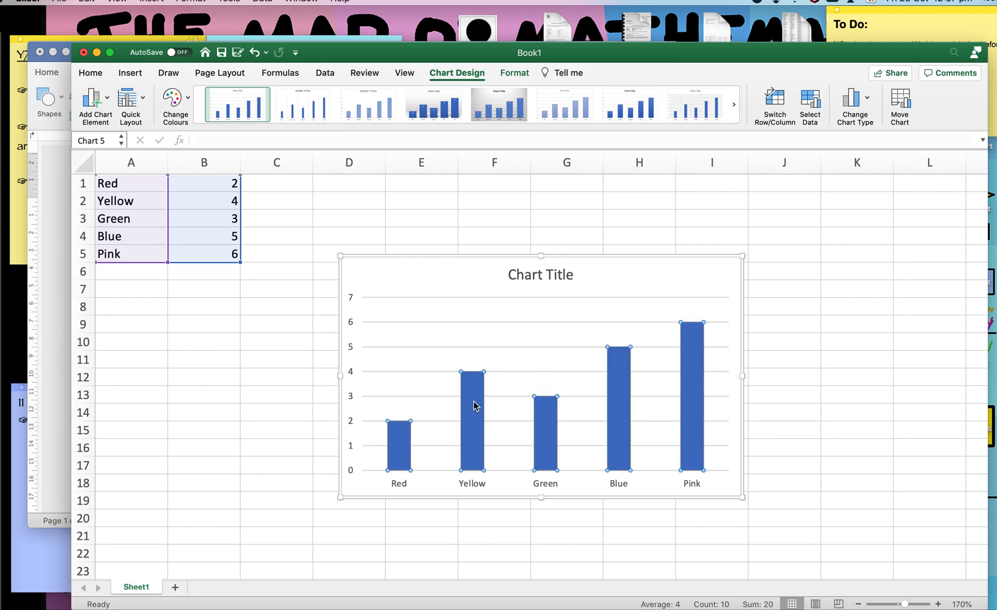
# - Switch the bar series to a picture or texture fill in Format Data Series
pyautogui.rightClick(472, 407)
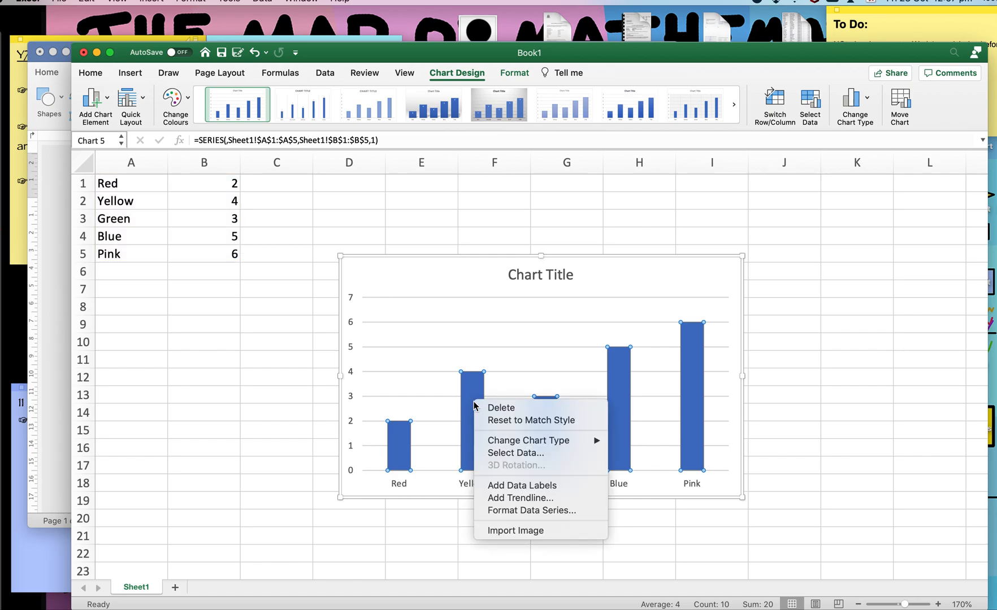
pyautogui.moveTo(530, 511)
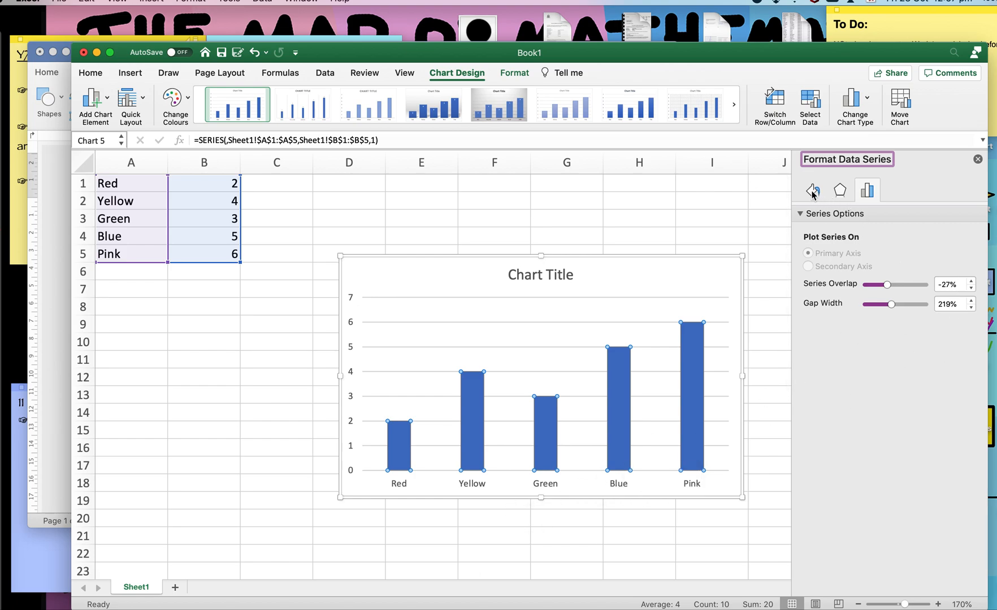
pyautogui.click(813, 190)
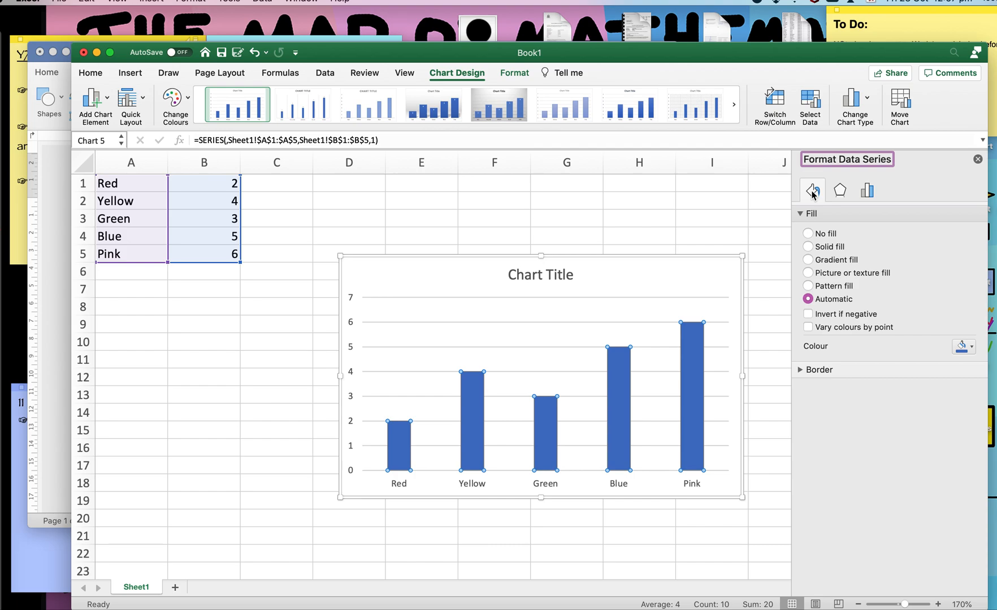
pyautogui.click(808, 273)
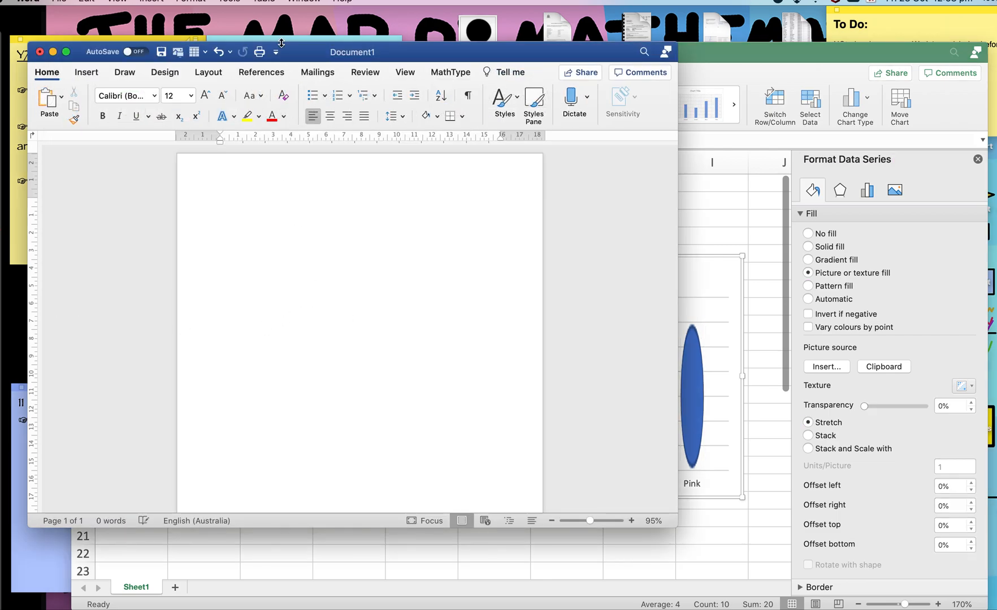
# - Draw a small oval circle on the blank Word page
pyautogui.click(86, 72)
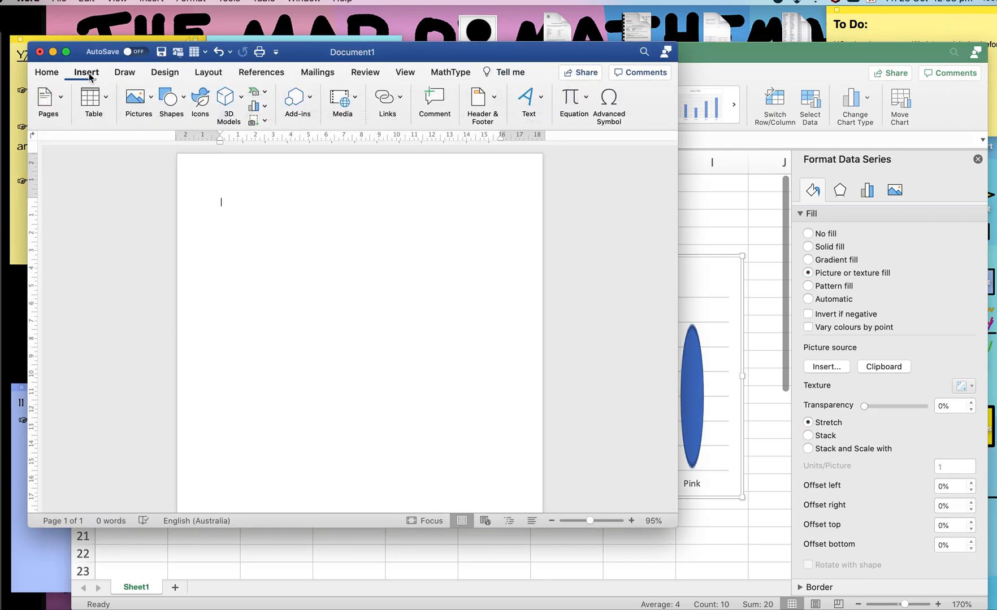
pyautogui.click(171, 102)
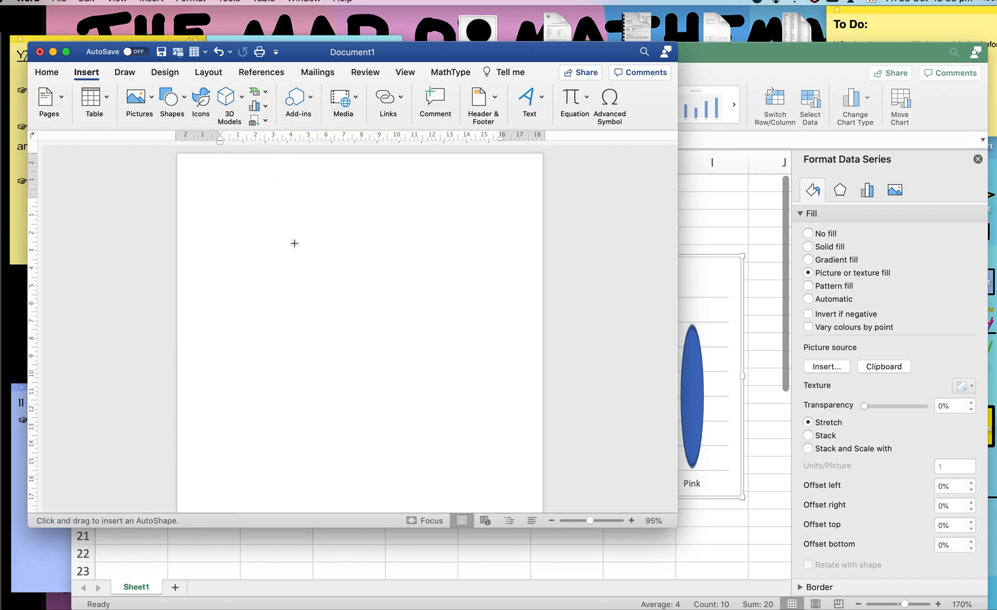
pyautogui.moveTo(294, 243); pyautogui.dragTo(297, 250)
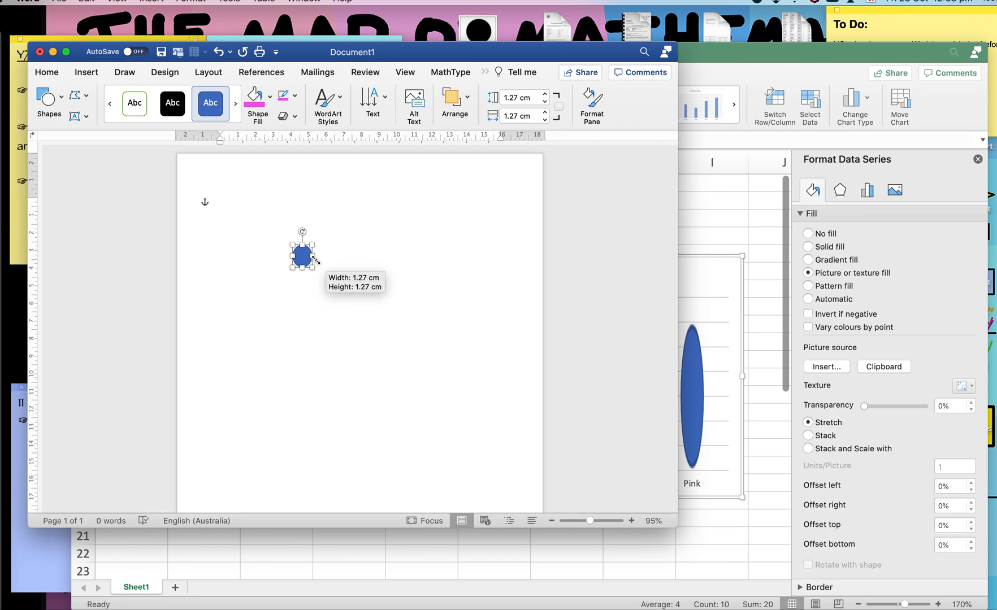
pyautogui.moveTo(312, 261); pyautogui.dragTo(299, 254)
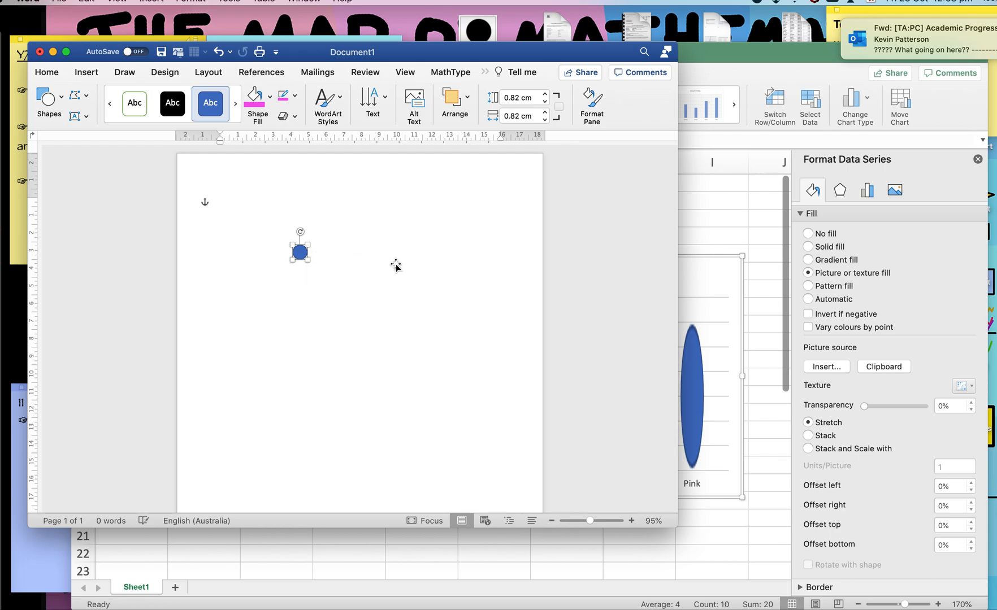
pyautogui.moveTo(408, 269)
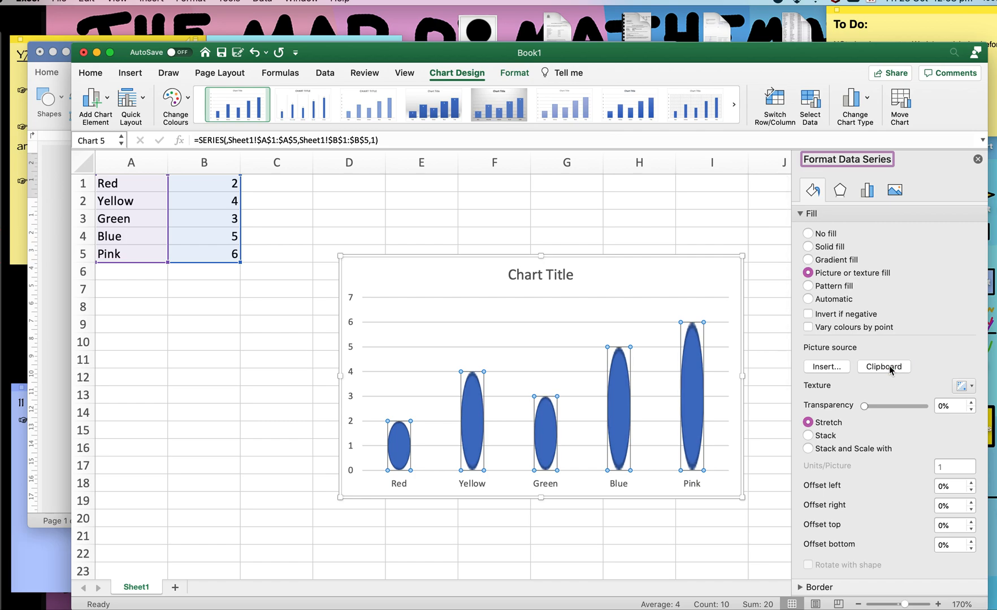
pyautogui.moveTo(819, 448)
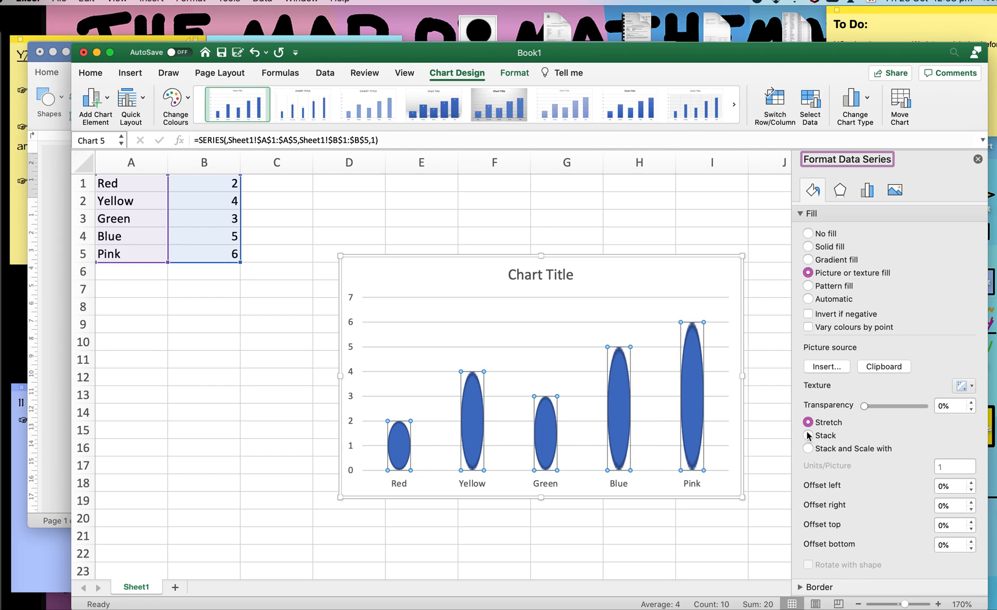
# - Fill the bars with the clipboard circle, stacked and scaled at 1 unit per picture
pyautogui.click(808, 422)
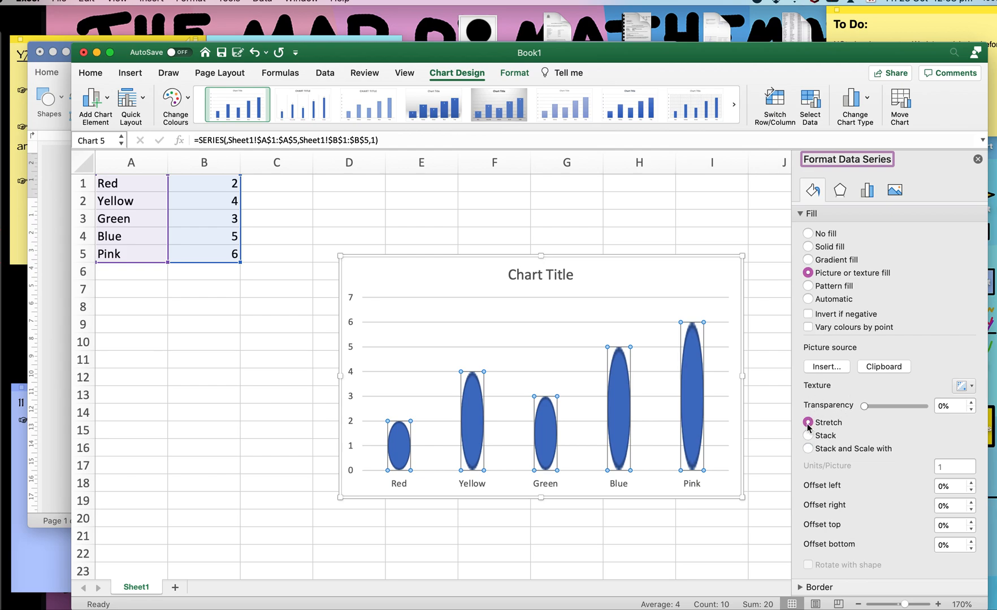
pyautogui.click(808, 436)
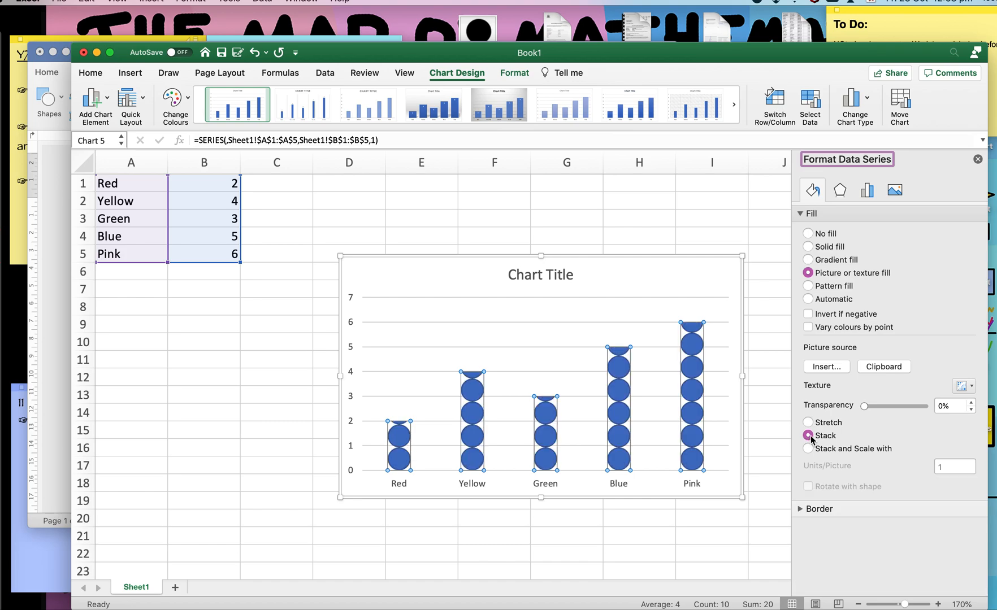
pyautogui.click(808, 435)
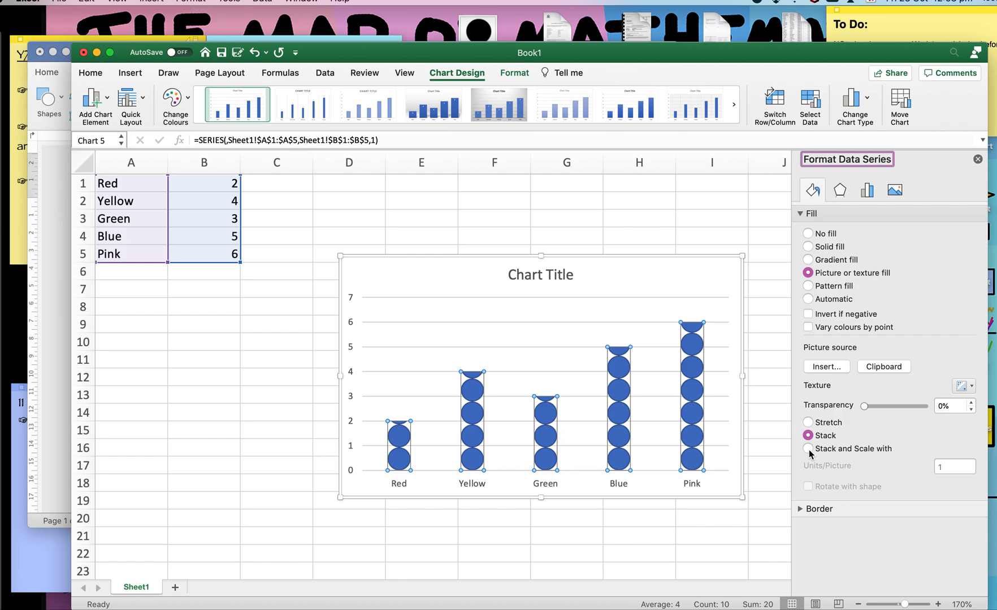
pyautogui.click(809, 448)
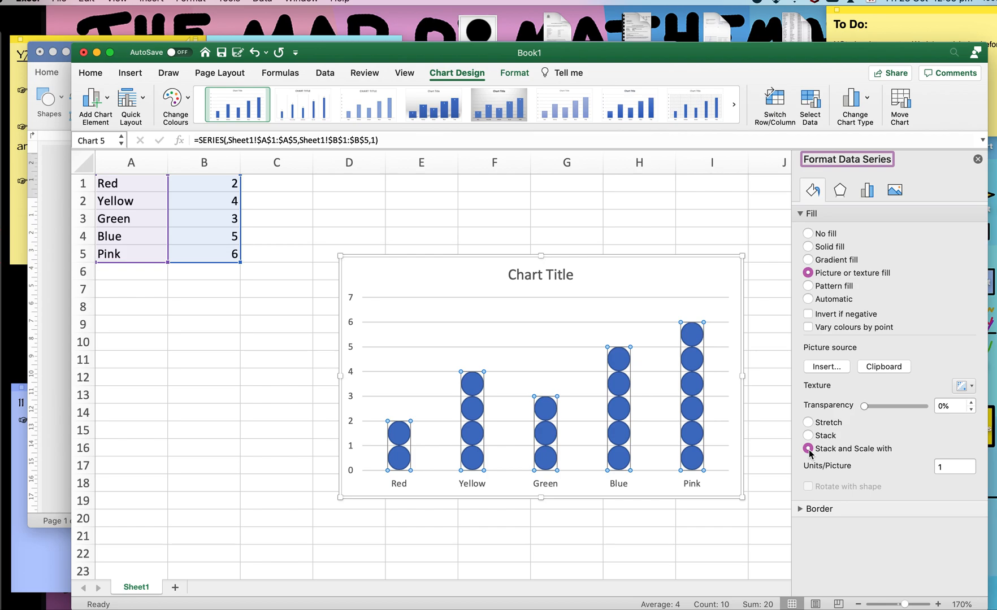
pyautogui.moveTo(399, 454)
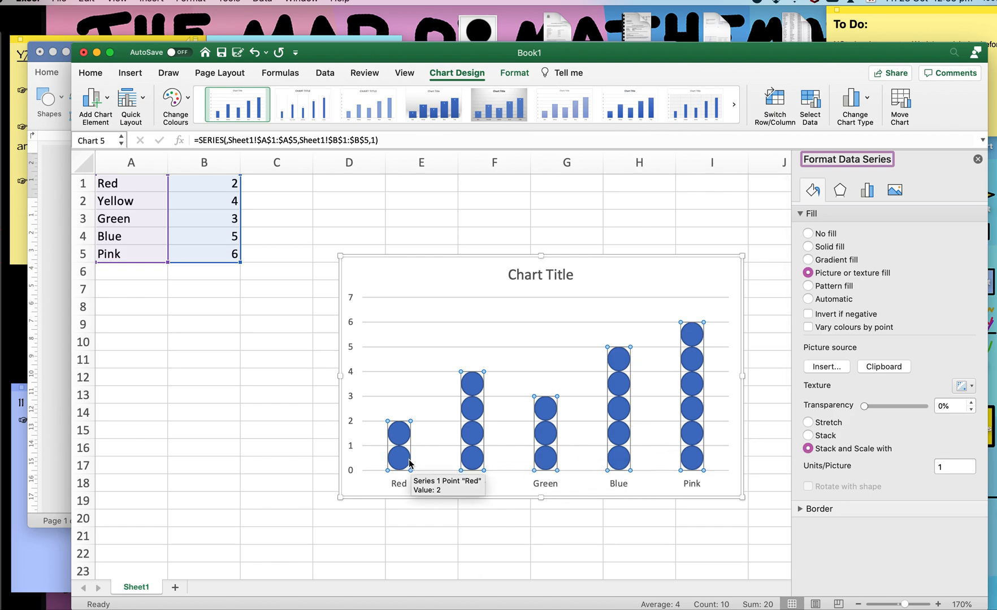
pyautogui.moveTo(488, 559)
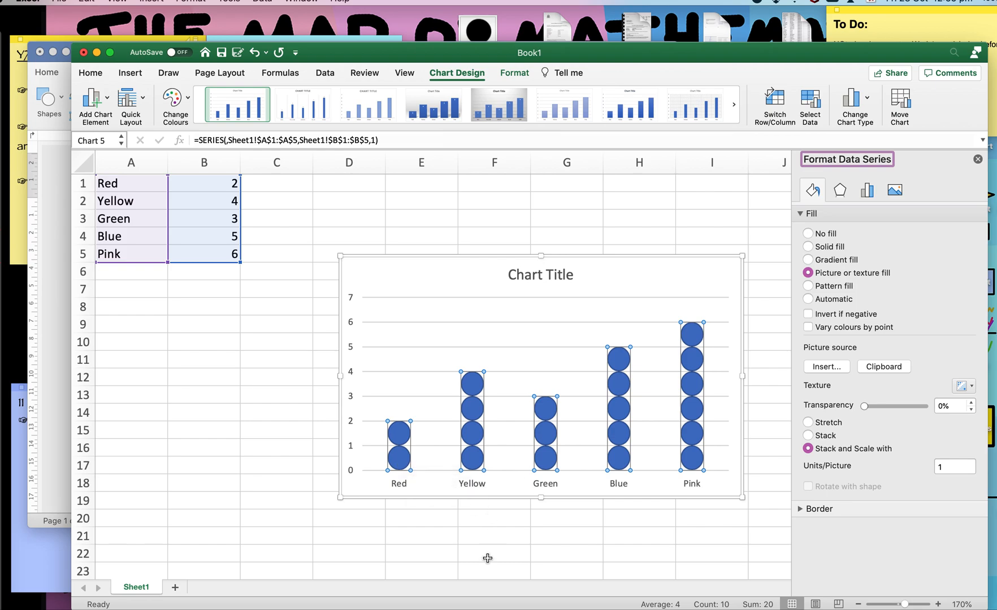
pyautogui.moveTo(433, 389)
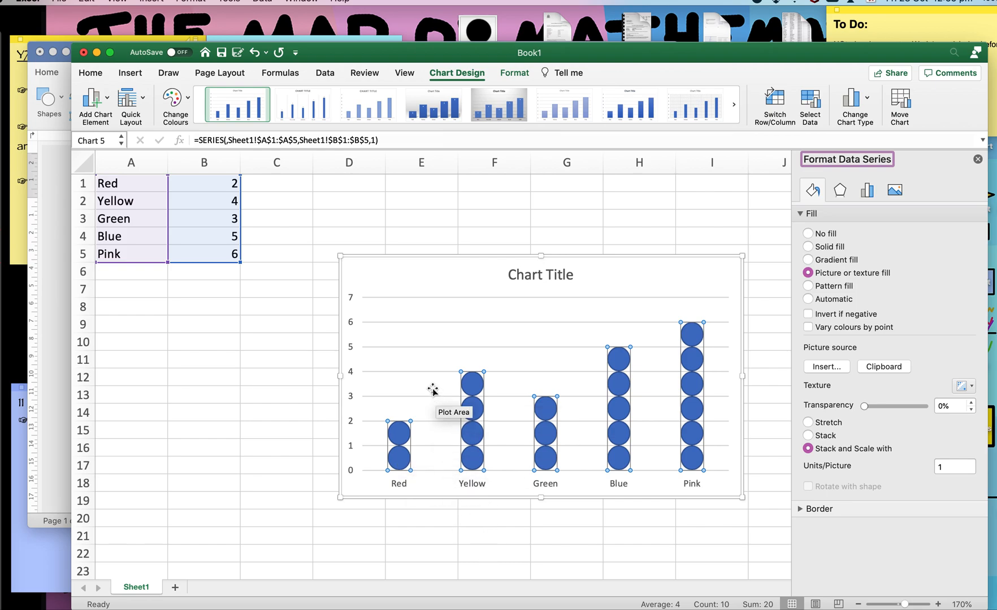
pyautogui.moveTo(401, 464)
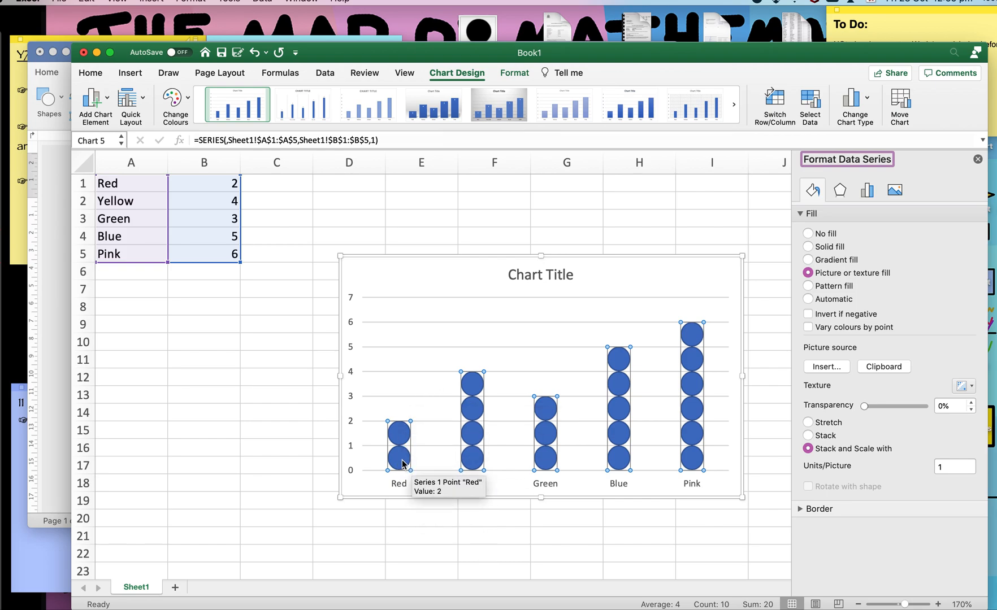
# - Select only the Red column of circles and bring up its options
pyautogui.click(399, 435)
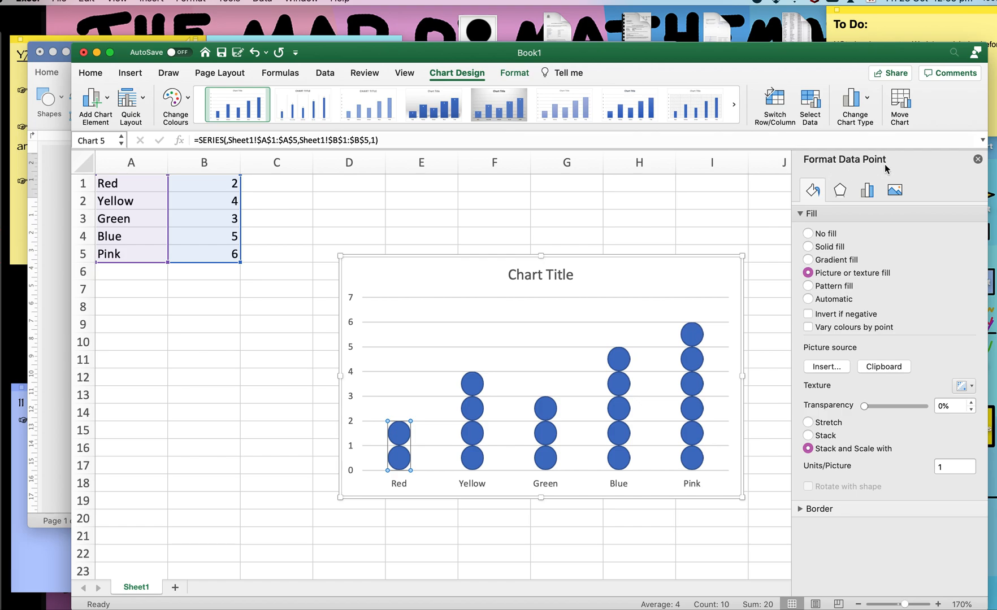
pyautogui.moveTo(428, 452)
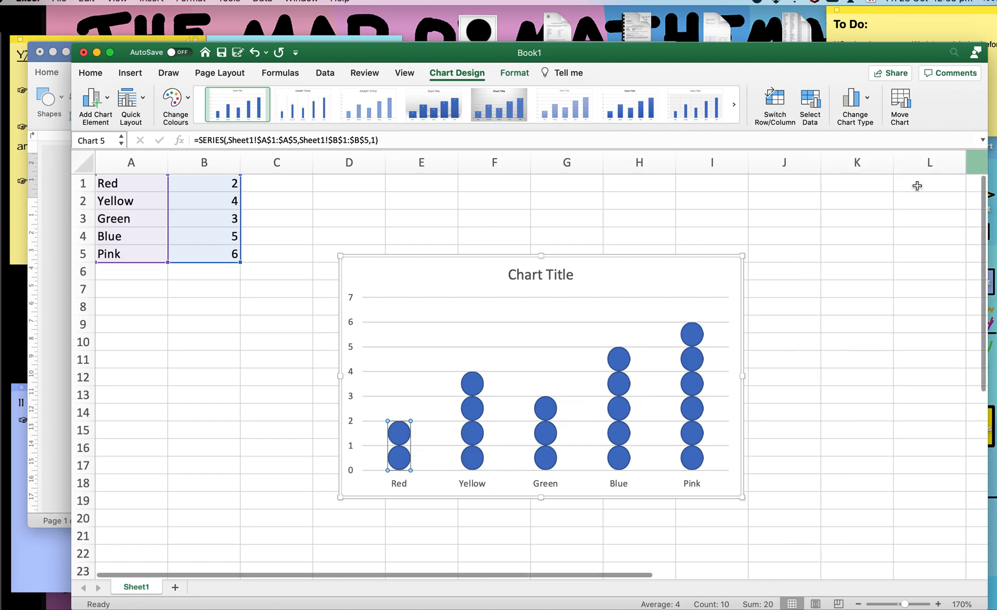
pyautogui.moveTo(399, 443)
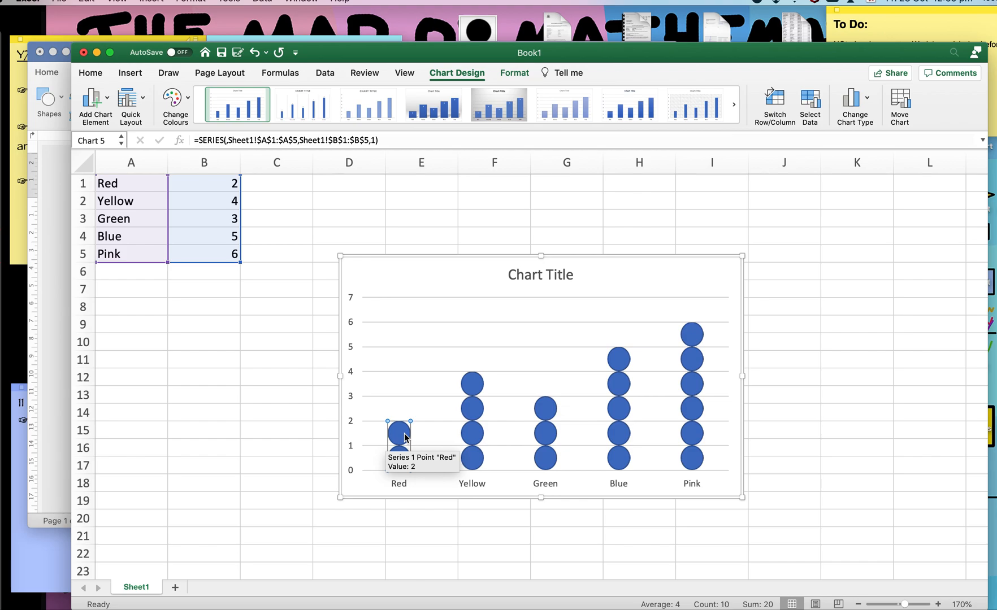
pyautogui.rightClick(399, 439)
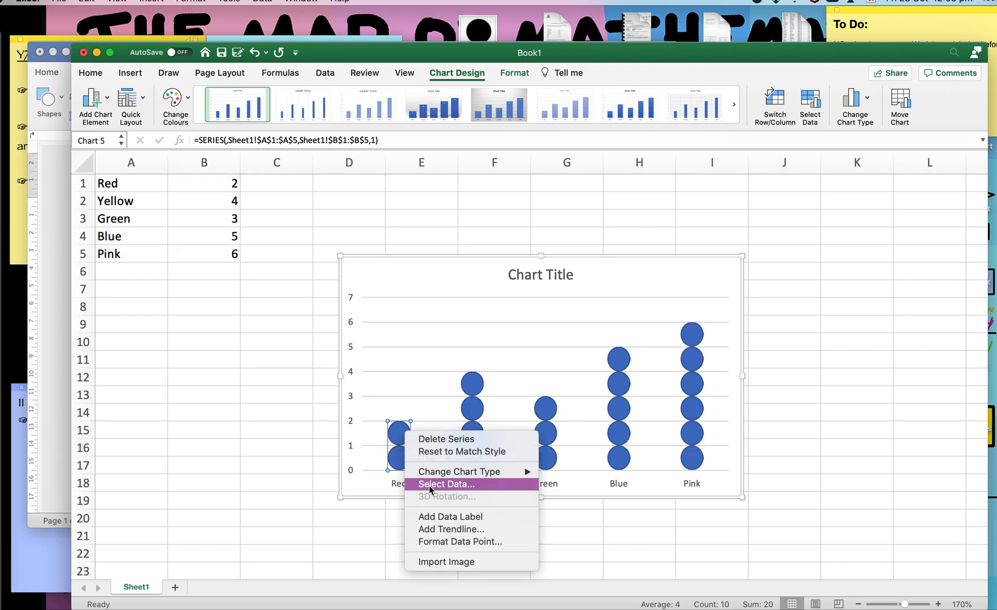
# - Give the Word circle a red fill and red outline for the chart's Red column
pyautogui.click(460, 541)
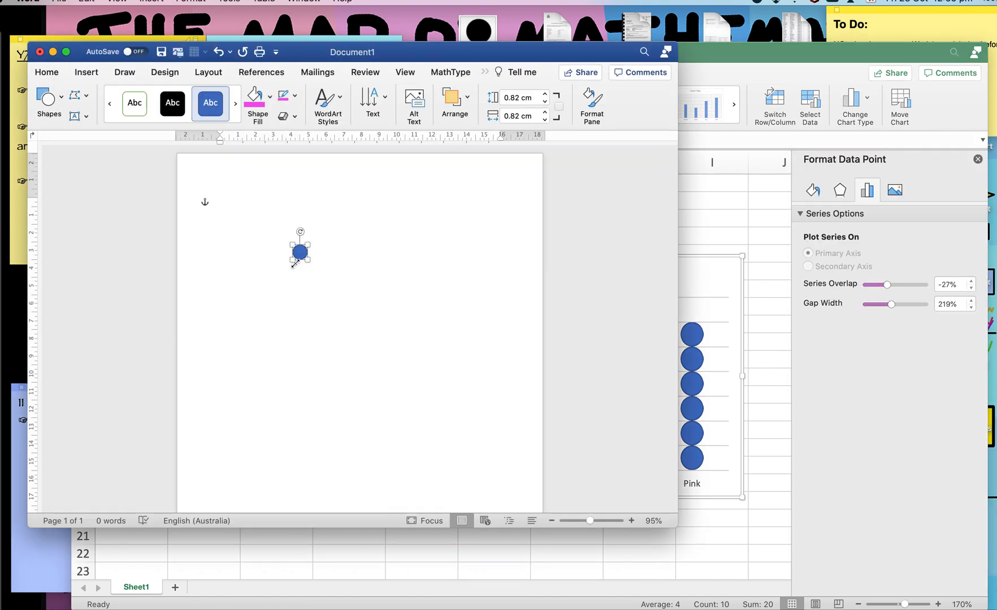
pyautogui.click(270, 97)
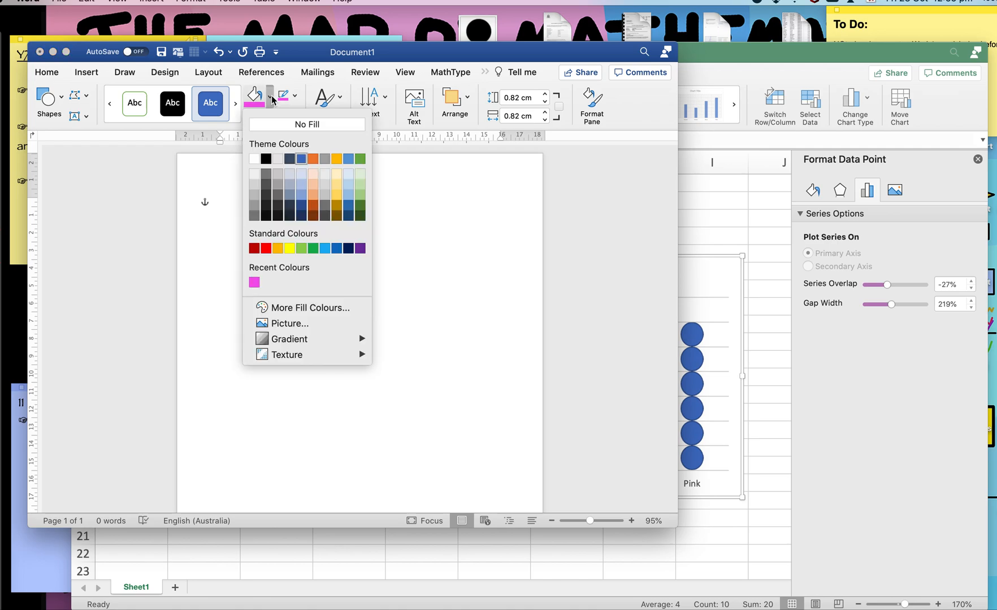
pyautogui.click(253, 248)
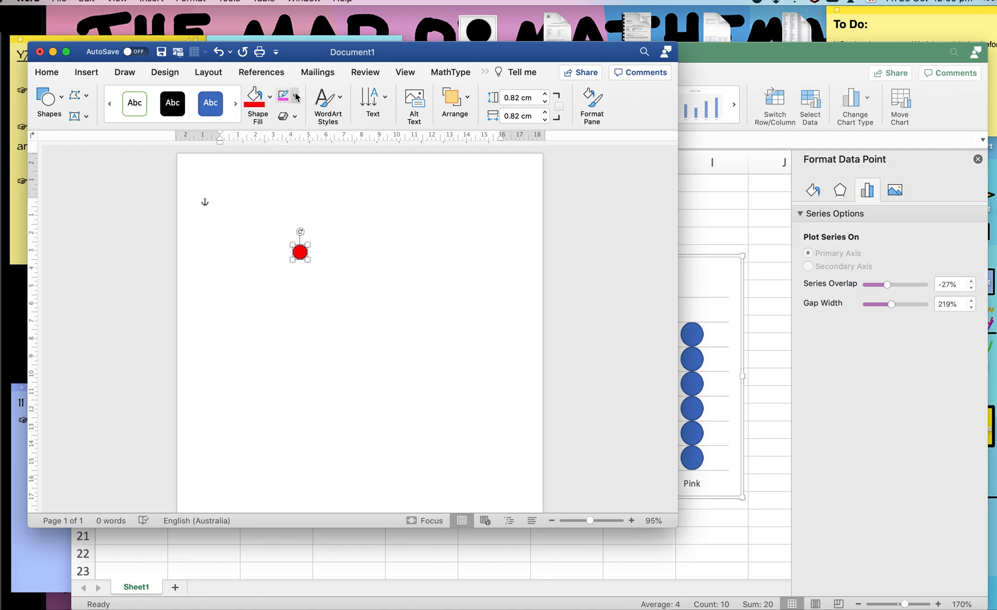
pyautogui.click(294, 98)
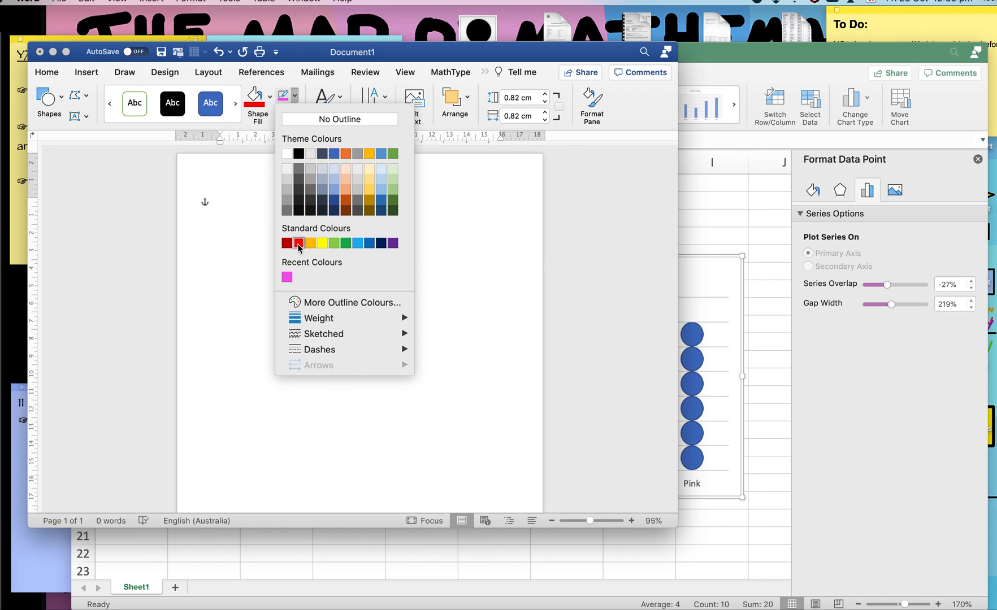
pyautogui.click(298, 243)
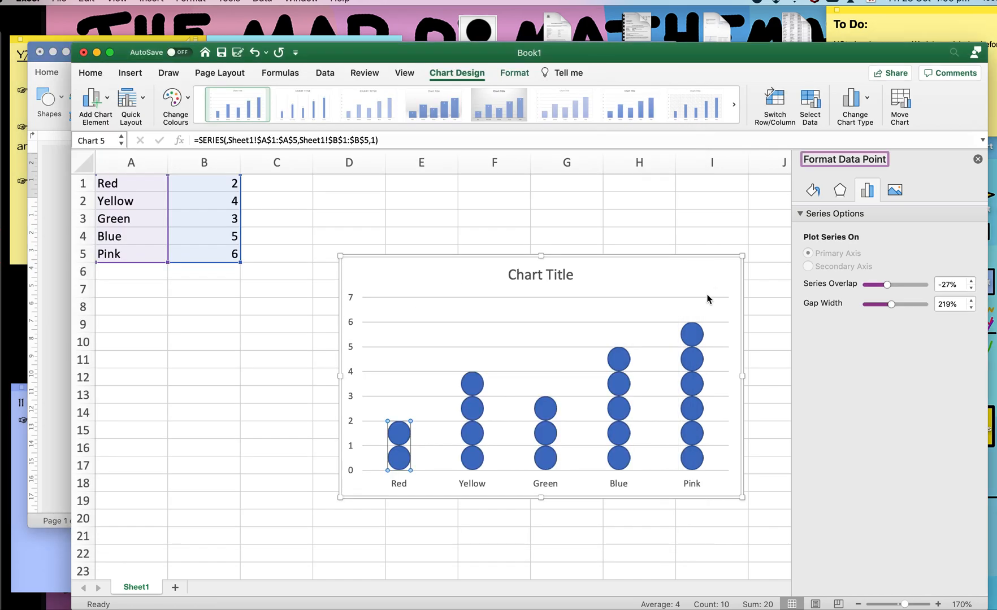
pyautogui.moveTo(407, 445)
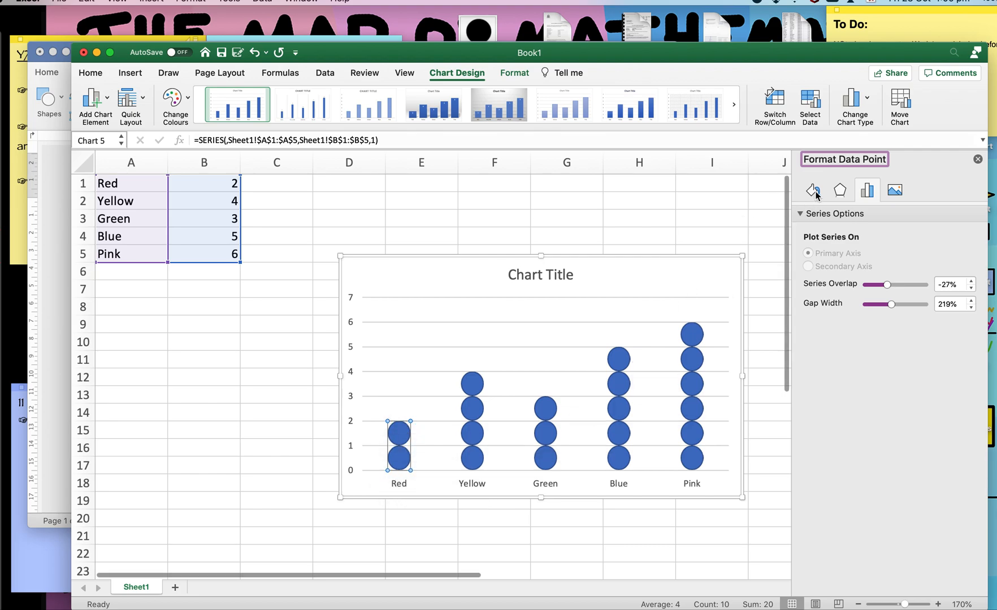
pyautogui.click(813, 190)
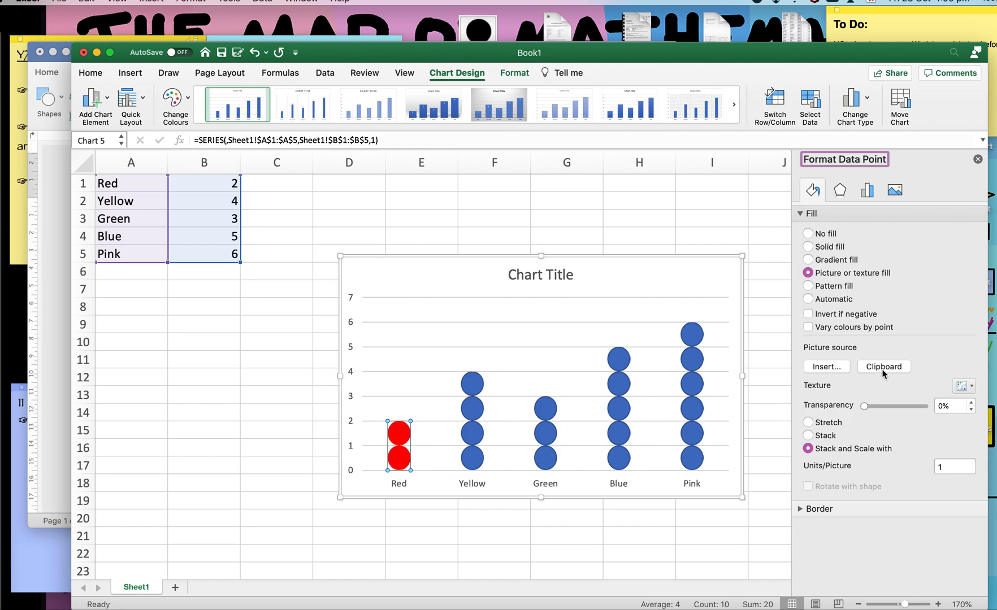
pyautogui.moveTo(472, 433)
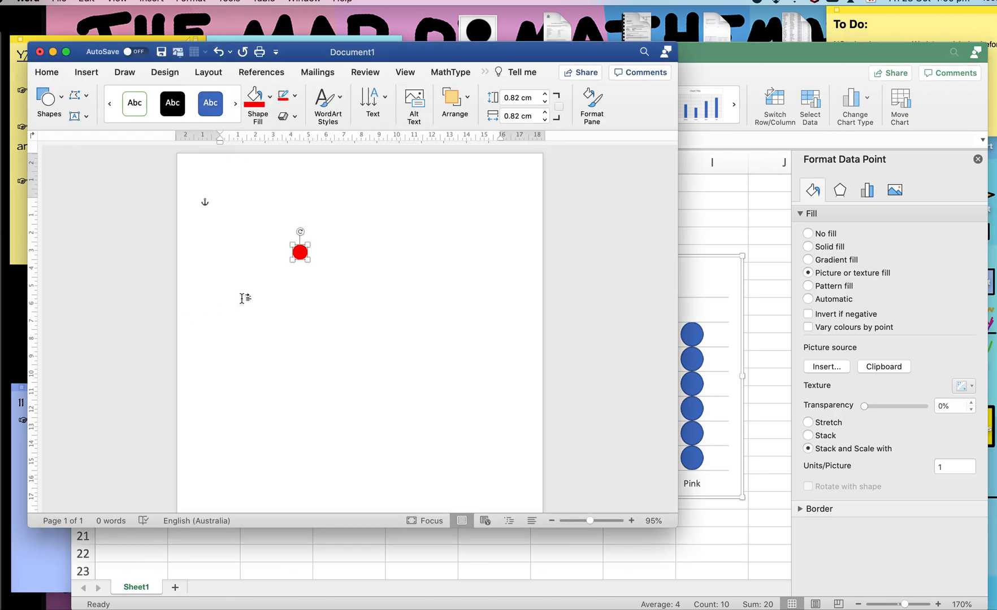
# - Fill the Yellow column with the copied yellow circle, then select the Green column
pyautogui.click(254, 96)
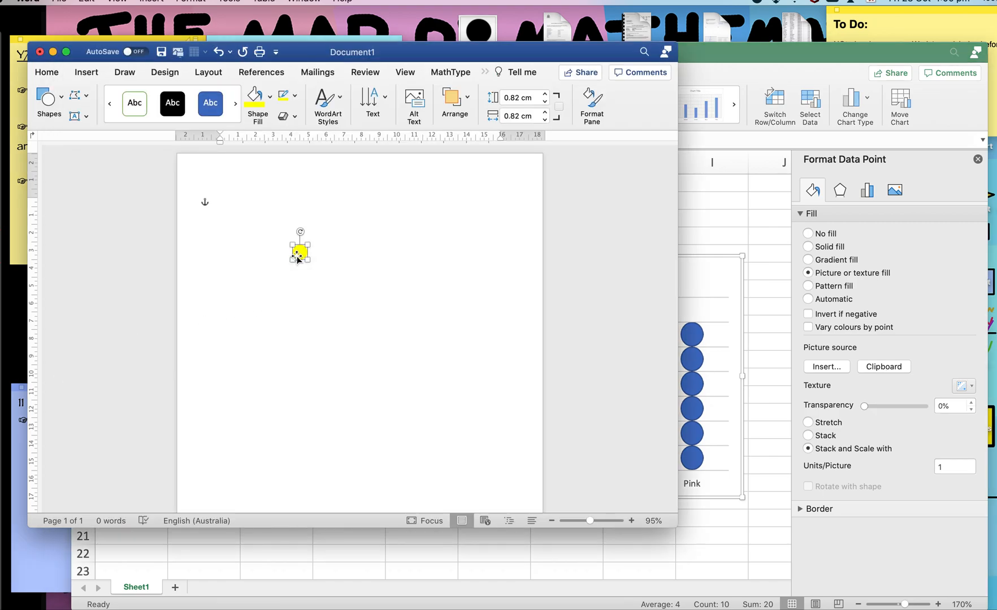
pyautogui.click(295, 102)
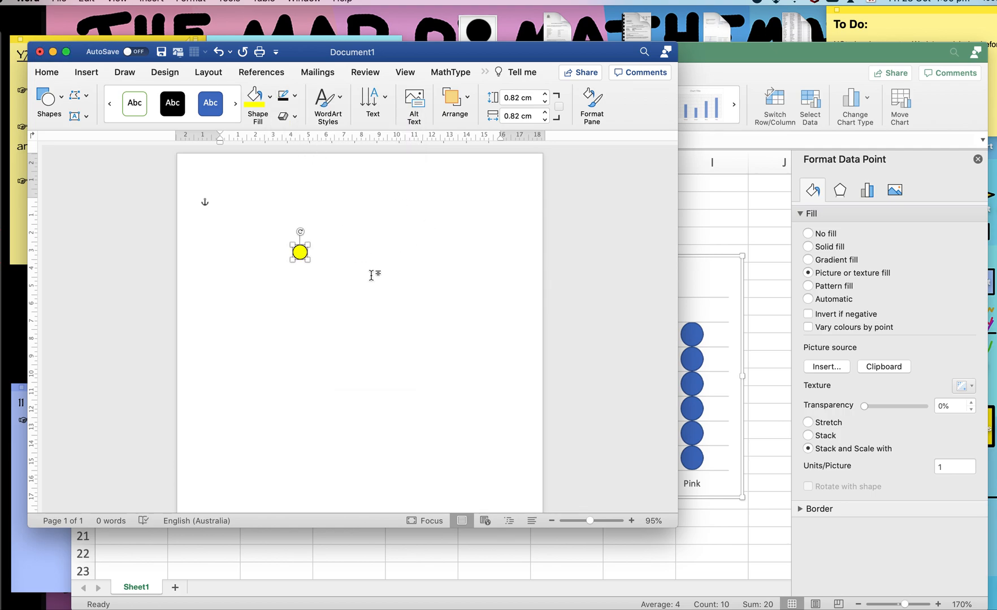
pyautogui.click(529, 52)
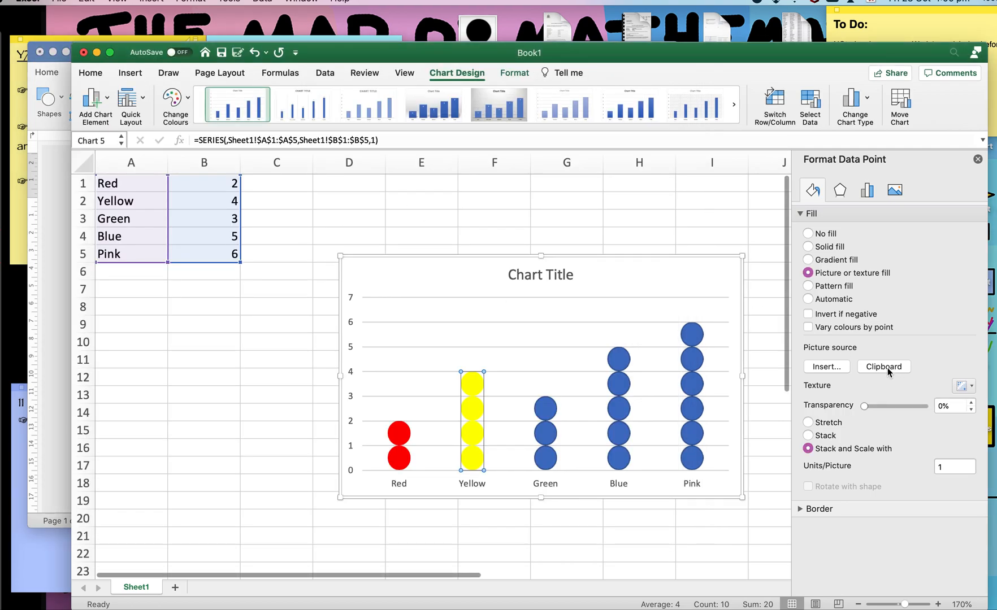
pyautogui.moveTo(549, 453)
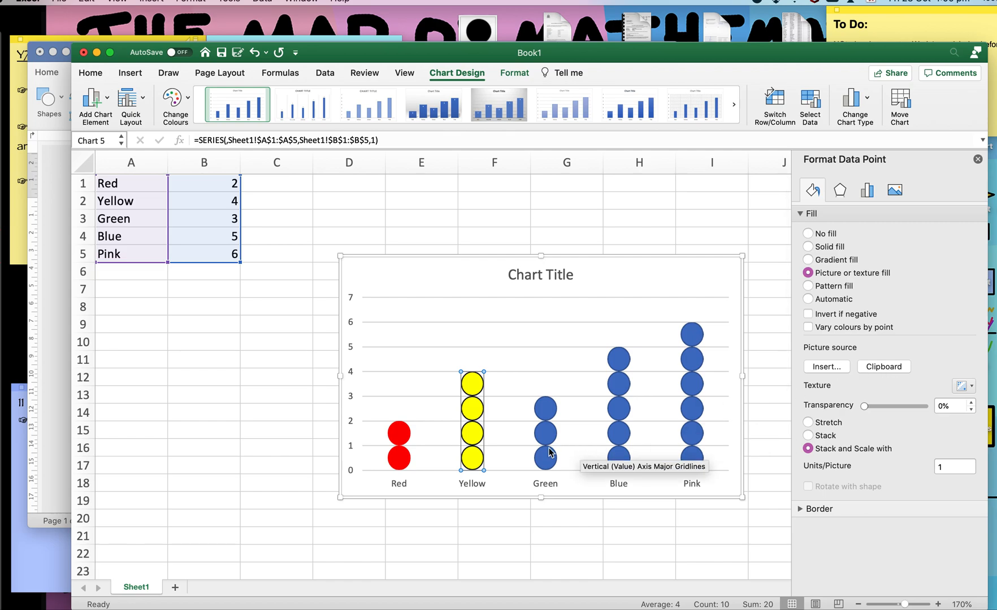
pyautogui.click(545, 423)
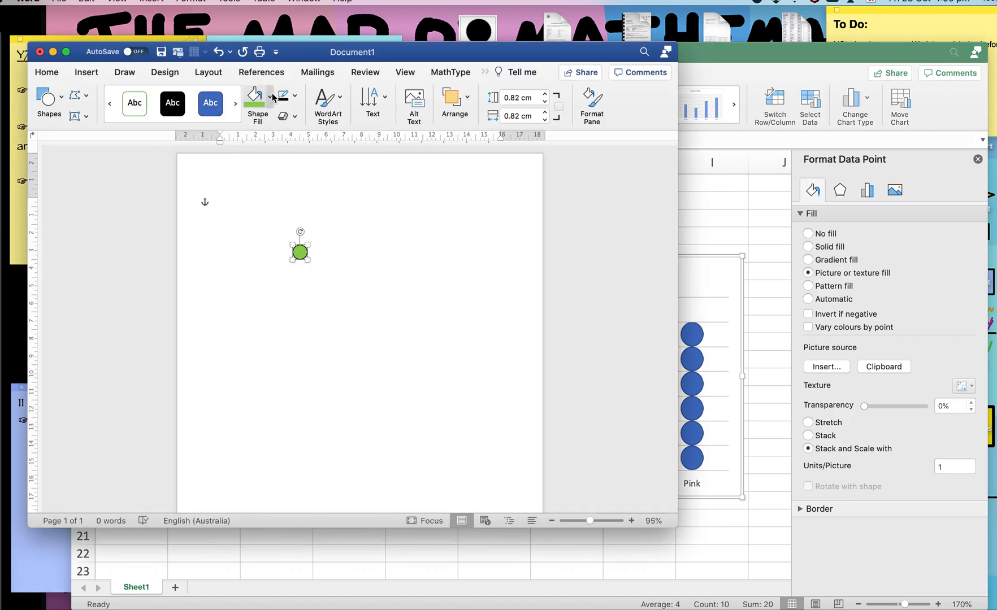
# - Fill the Pink column with a pink circle and begin retyping the chart title as 'Lea'
pyautogui.click(254, 97)
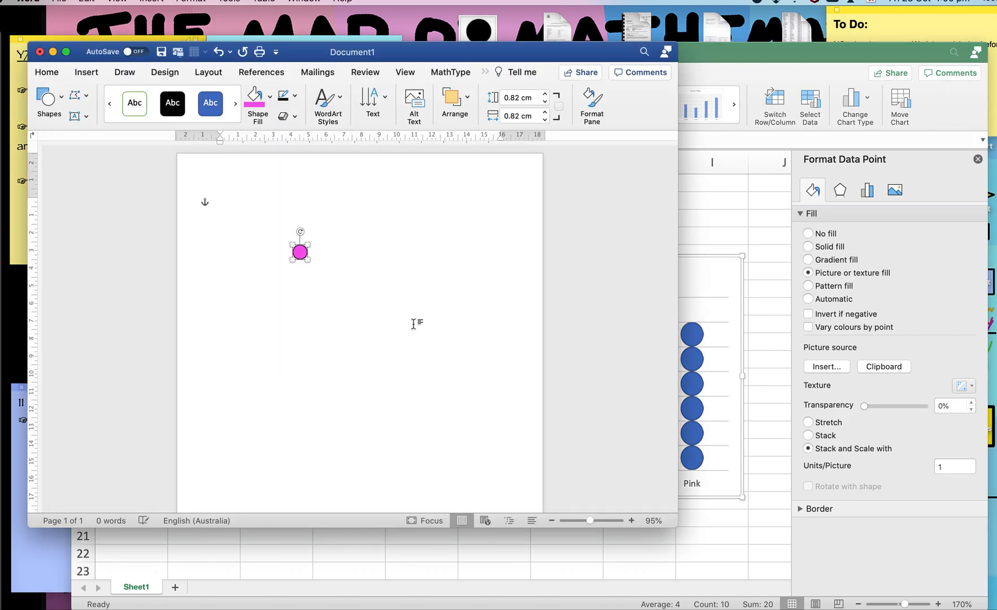
pyautogui.moveTo(459, 256)
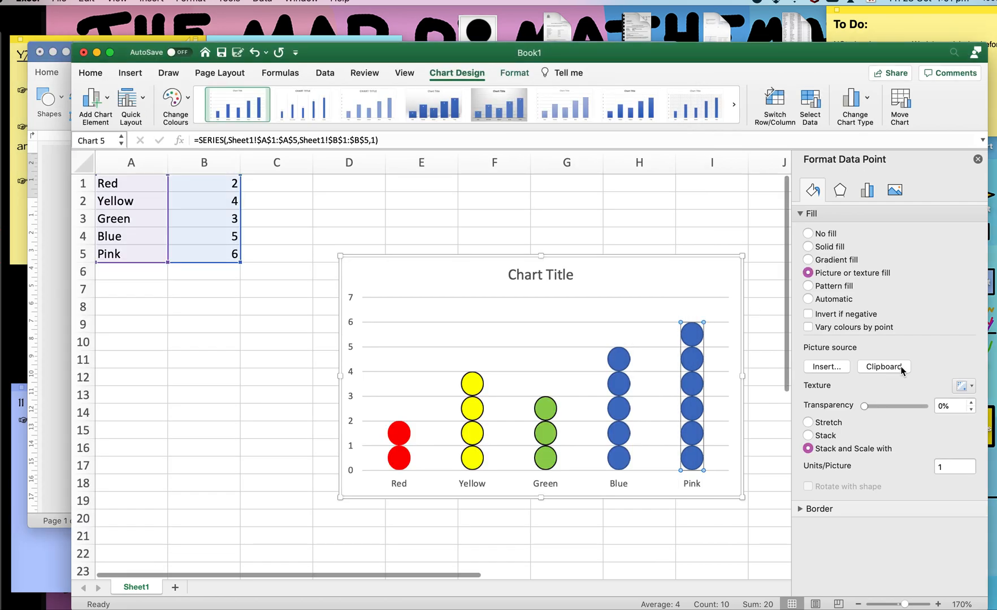
pyautogui.click(883, 367)
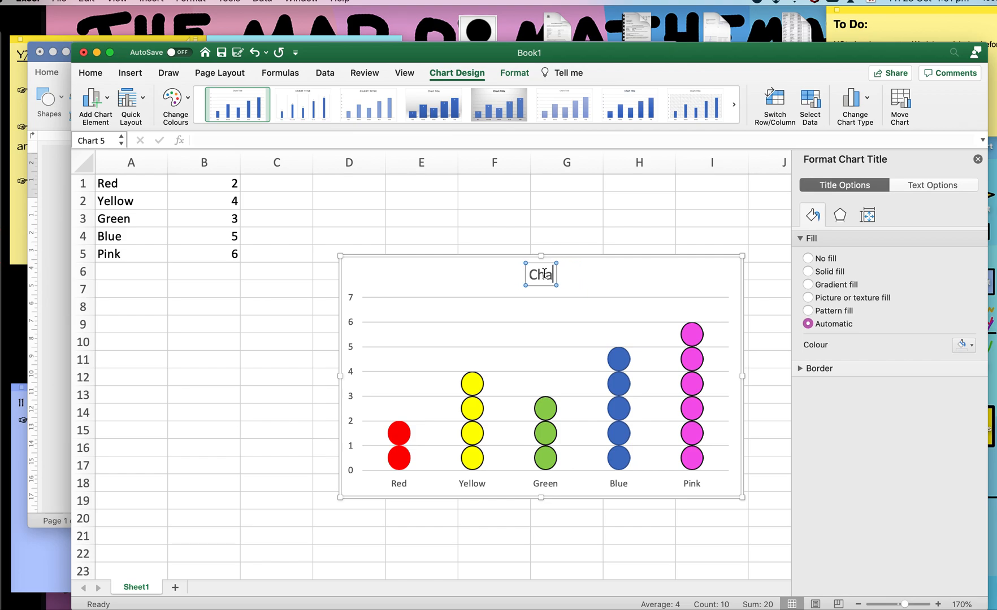
pyautogui.write('Lear')
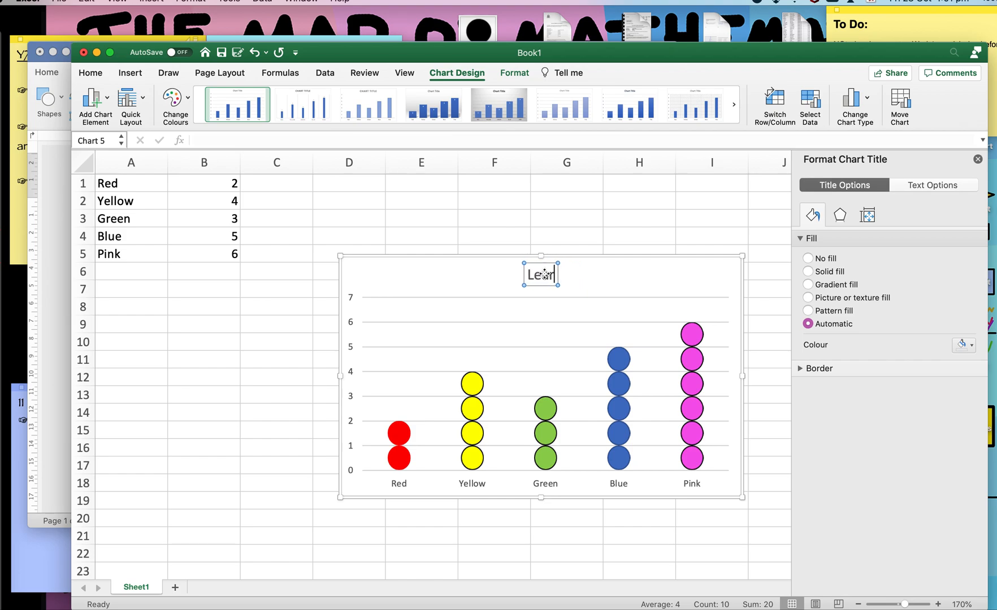